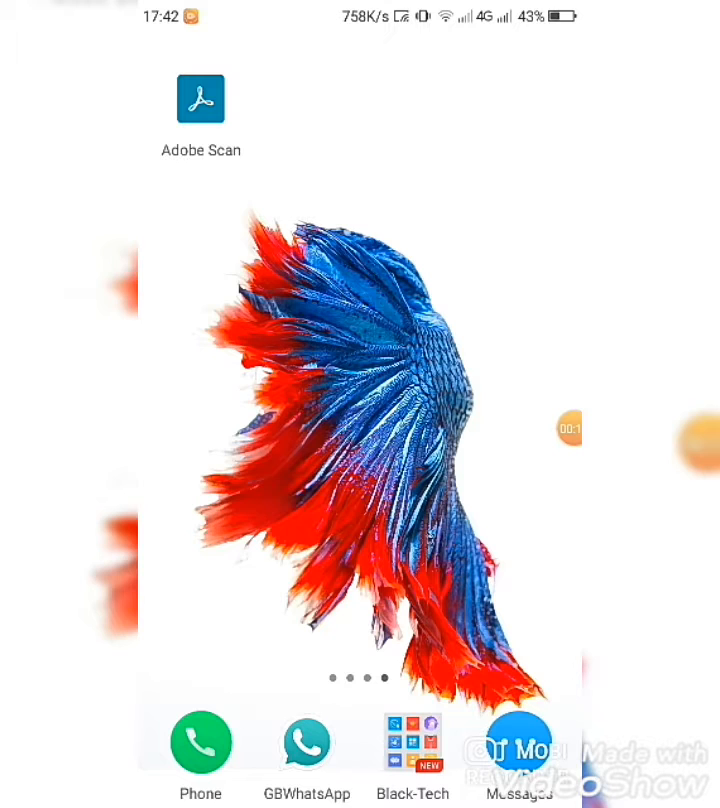
Open the Settings app from the next home screen page.
{"action": "scroll", "scroll_direction": "left", "scroll_amount": 3}
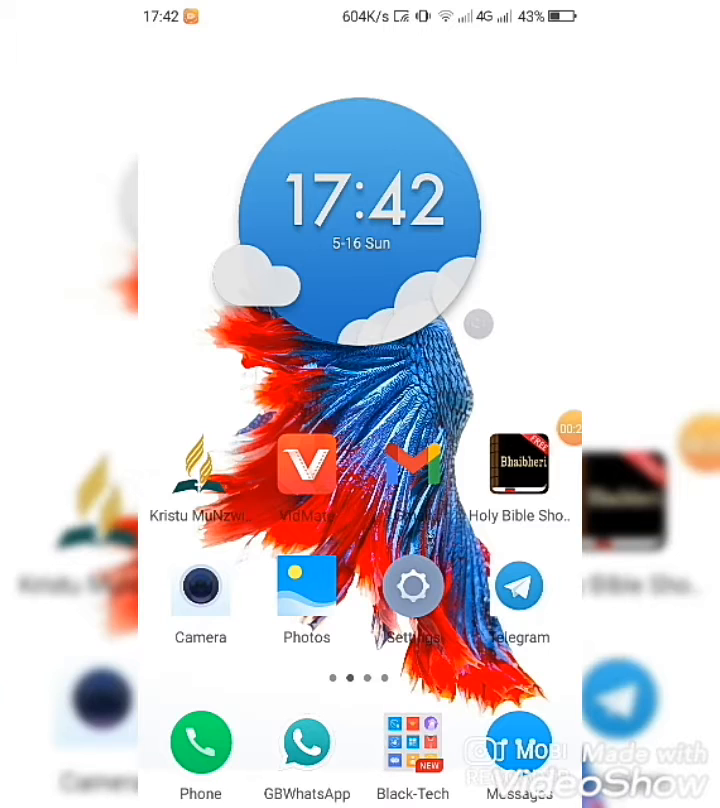
{"action": "left_click", "coordinate": [412, 586]}
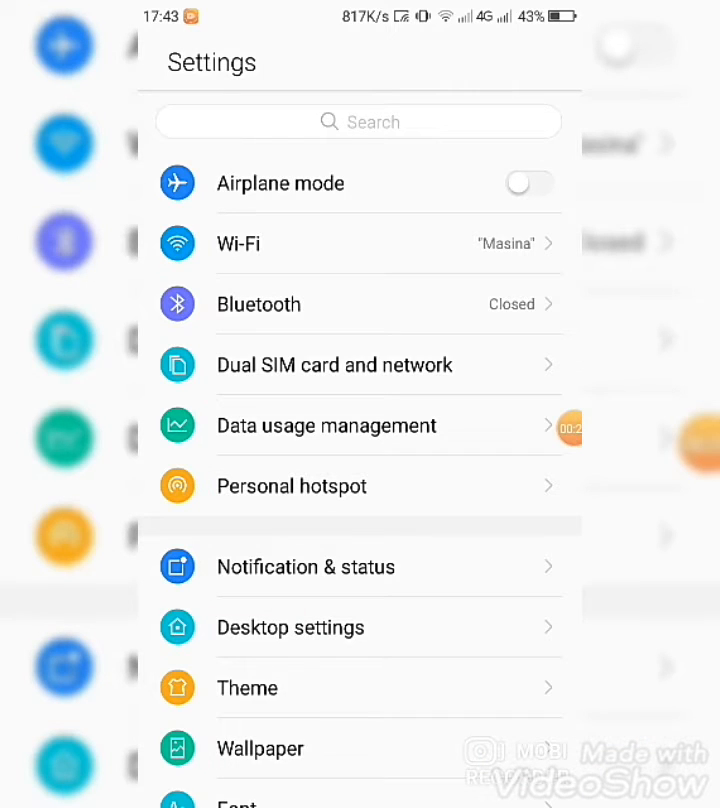
In Dual SIM and network, keep Liquid Telecom as the data SIM and open its settings.
{"action": "left_click", "coordinate": [356, 364]}
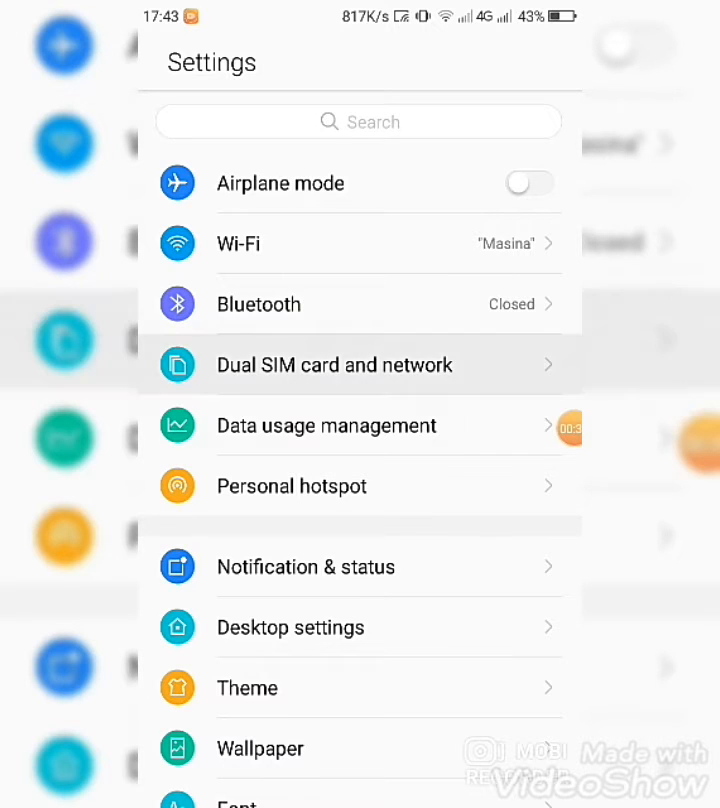
{"action": "left_click", "coordinate": [336, 364]}
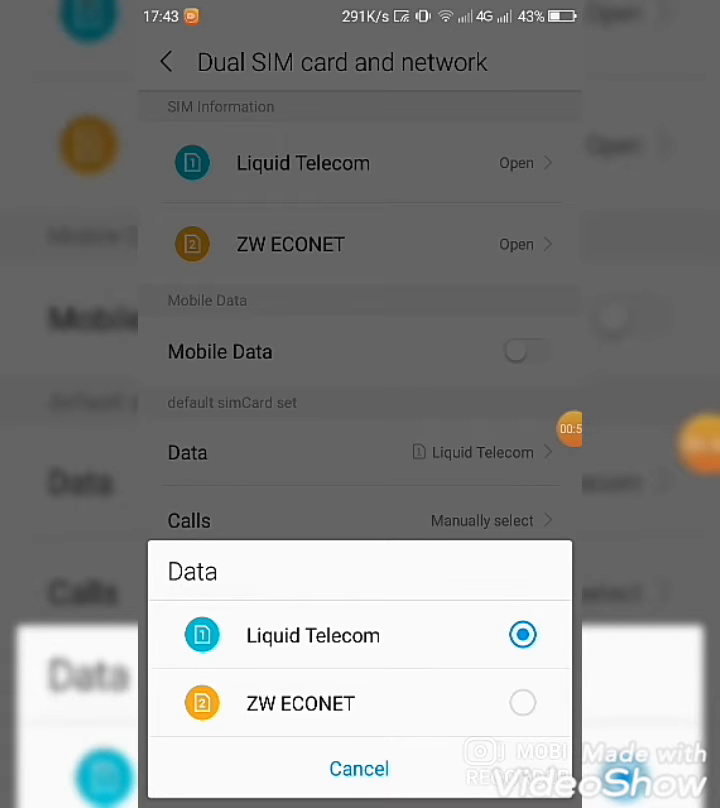
{"action": "left_click", "coordinate": [312, 634]}
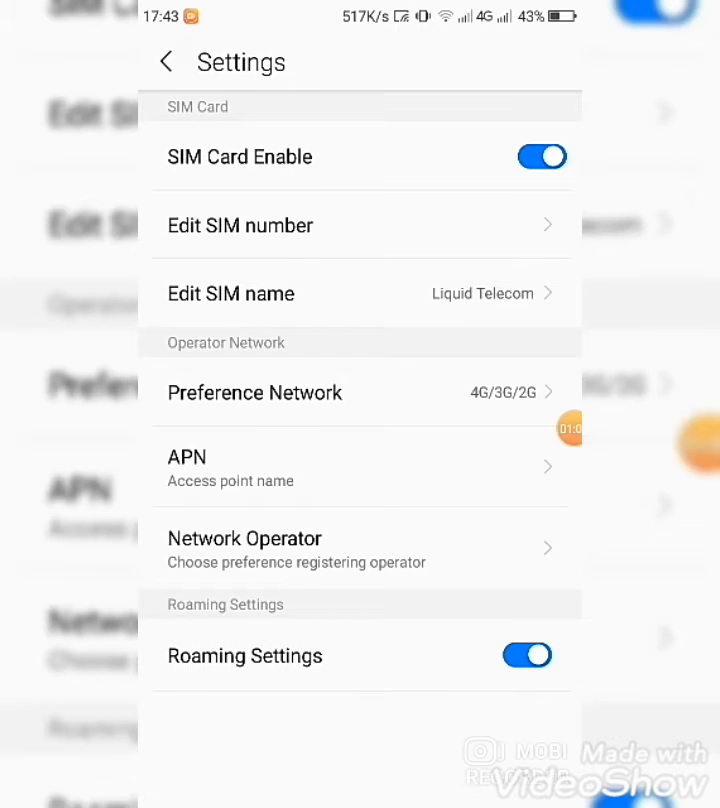
Create and save a new access point with name zol and APN zol.
{"action": "left_click", "coordinate": [230, 470]}
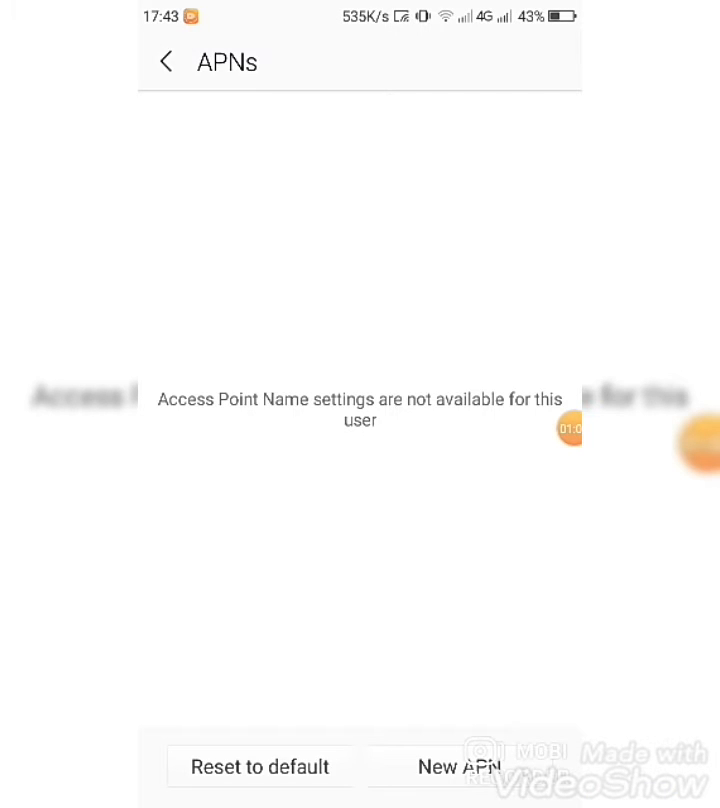
{"action": "left_click", "coordinate": [458, 768]}
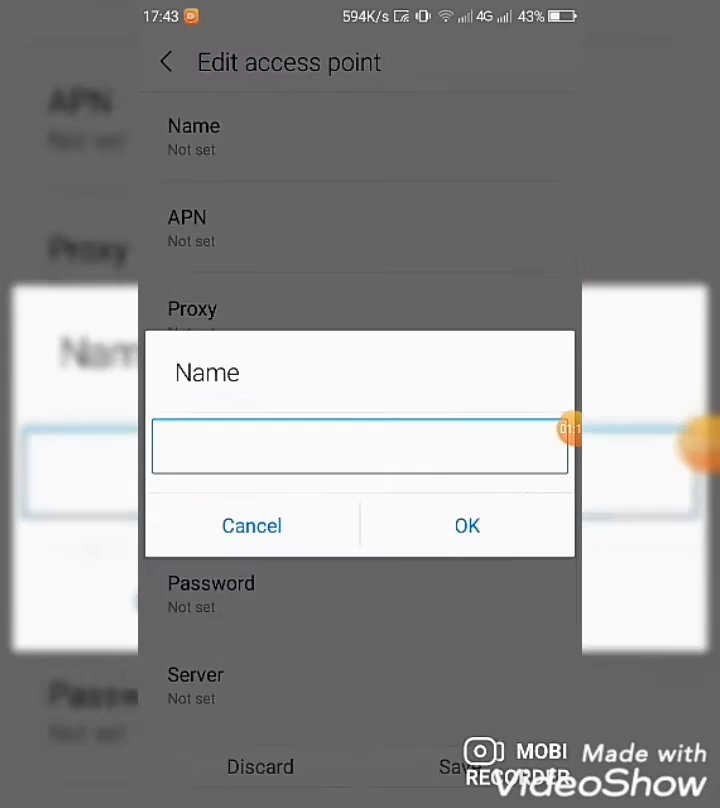
{"action": "type", "text": "zol"}
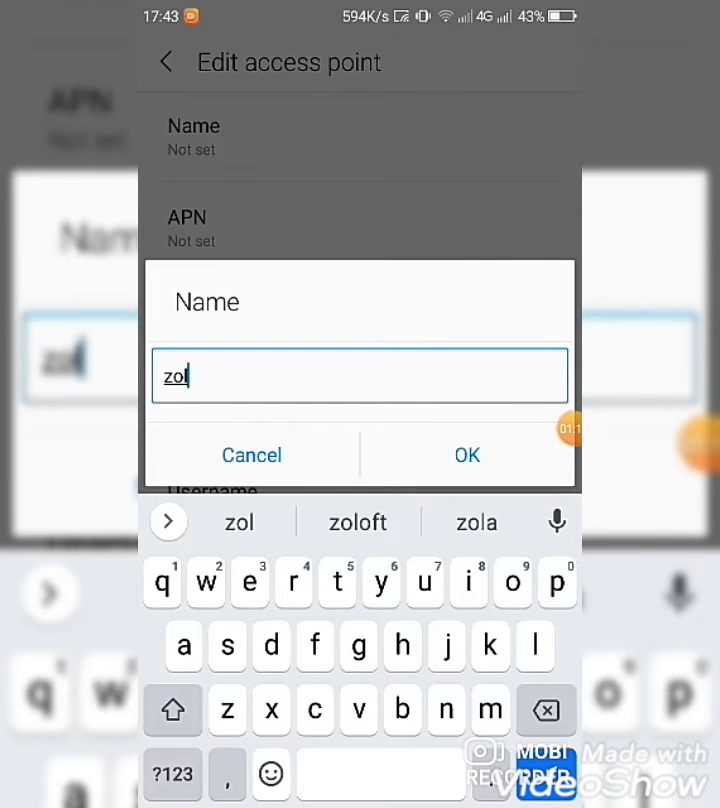
{"action": "left_click", "coordinate": [464, 454]}
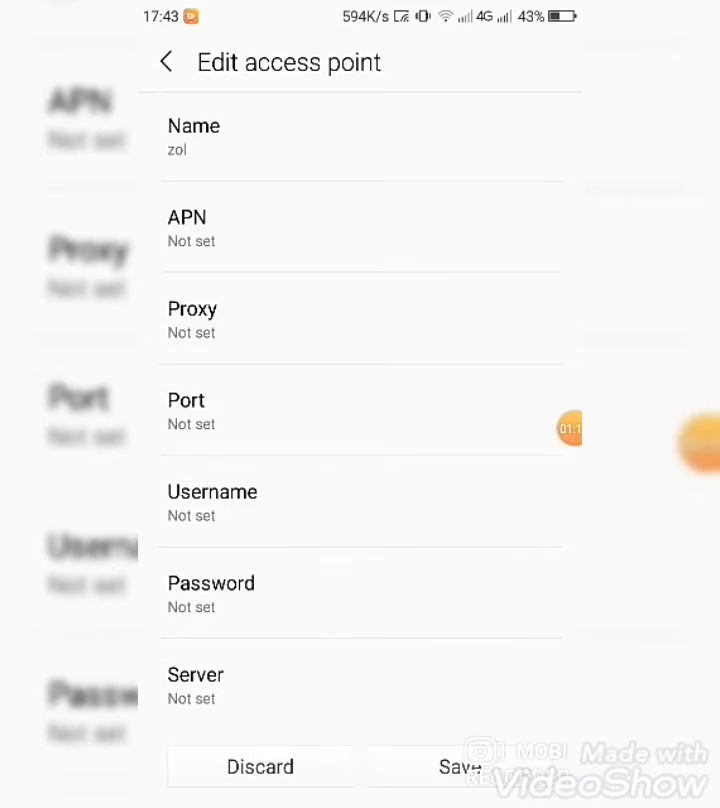
{"action": "left_click", "coordinate": [360, 228]}
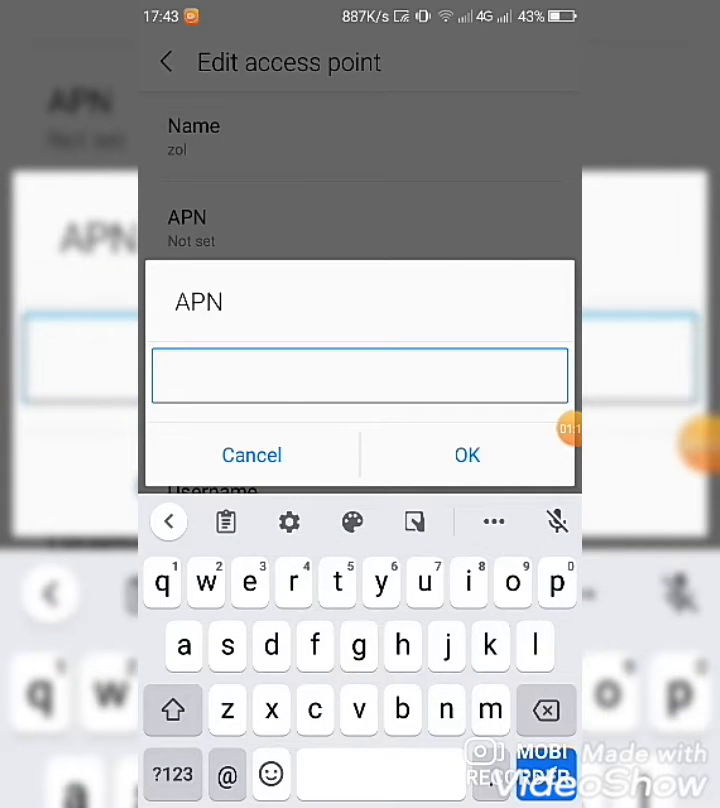
{"action": "left_click", "coordinate": [464, 454]}
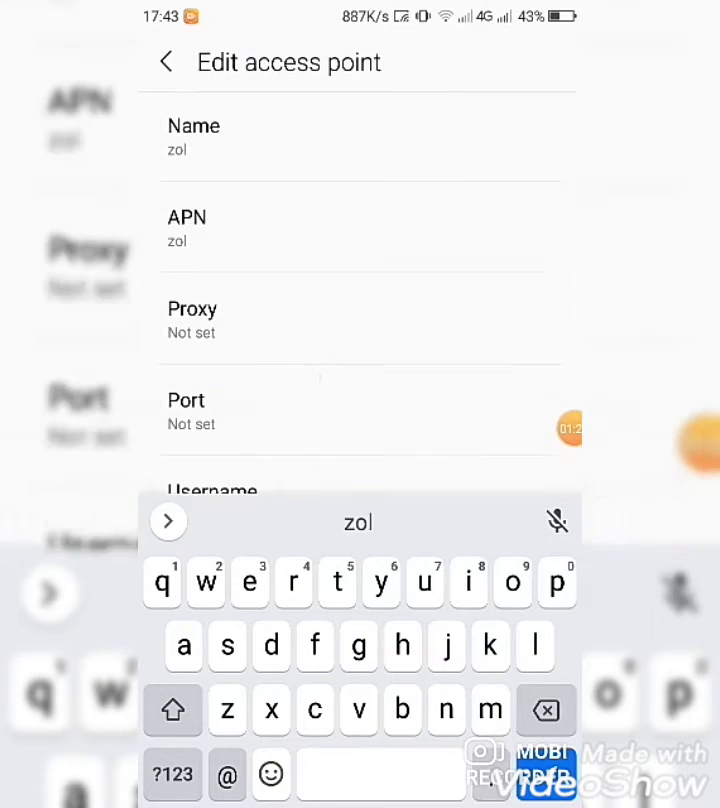
{"action": "left_click", "coordinate": [166, 62]}
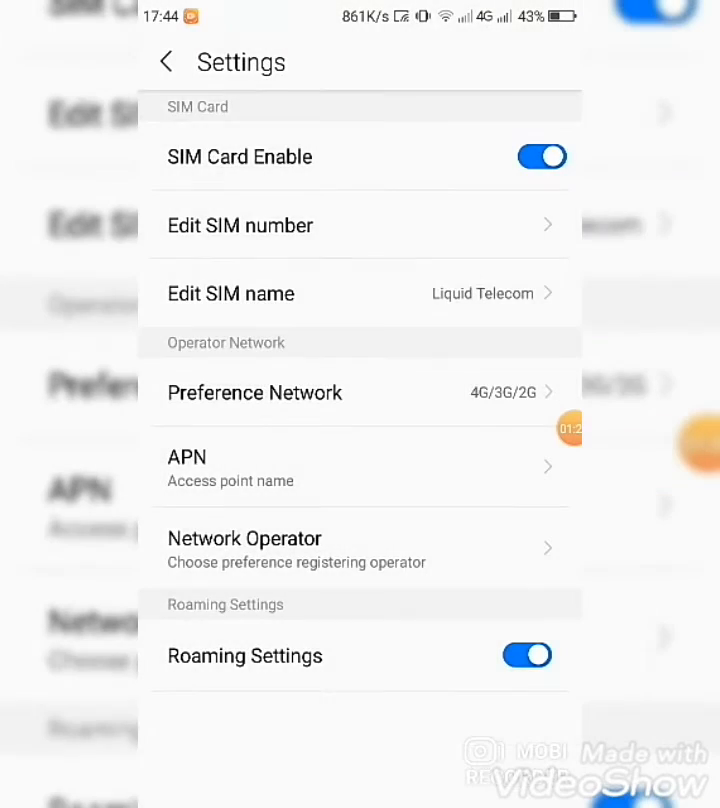
From quick settings, switch Wi-Fi off and mobile data on.
{"action": "left_click", "coordinate": [166, 62]}
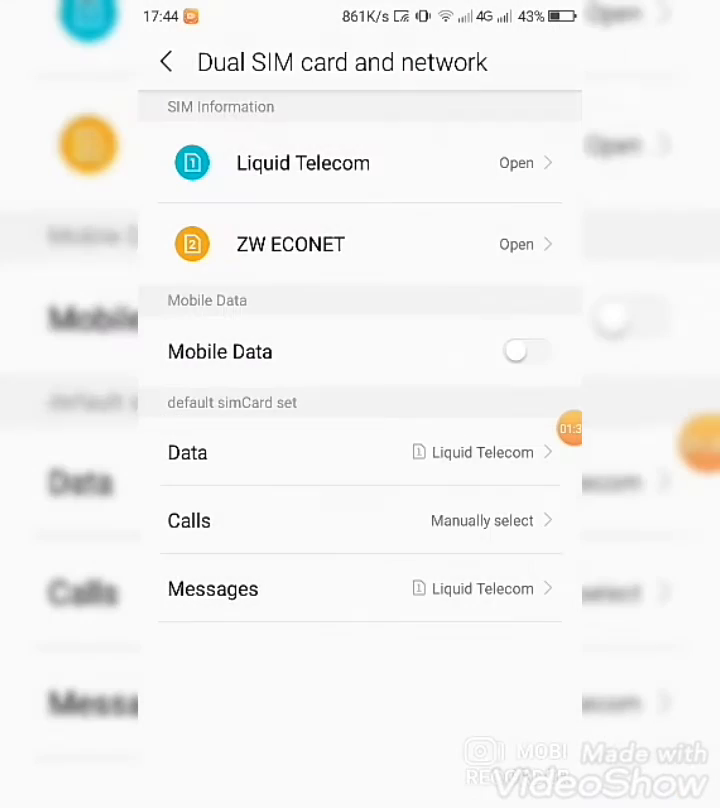
{"action": "left_click", "coordinate": [168, 60]}
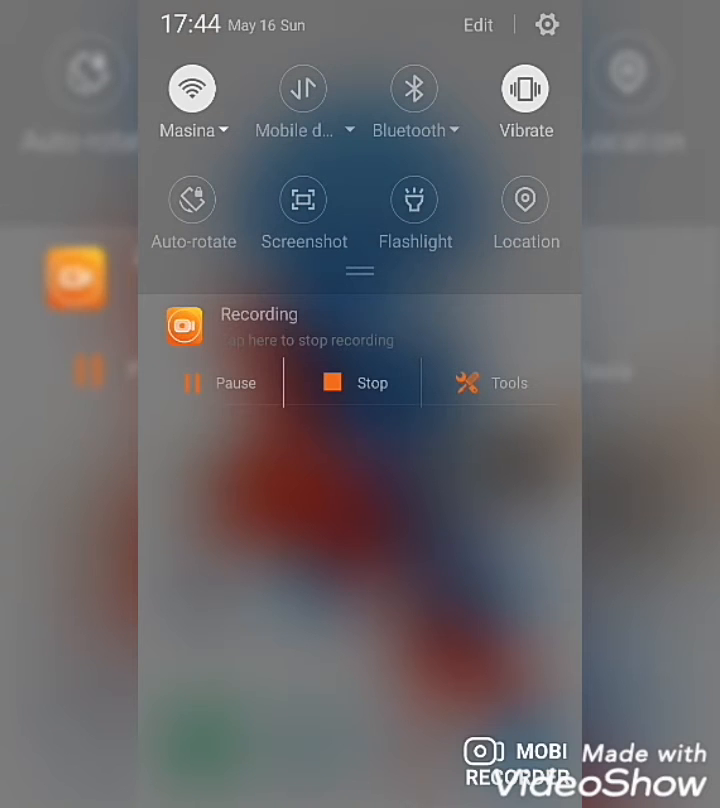
{"action": "left_click", "coordinate": [192, 90]}
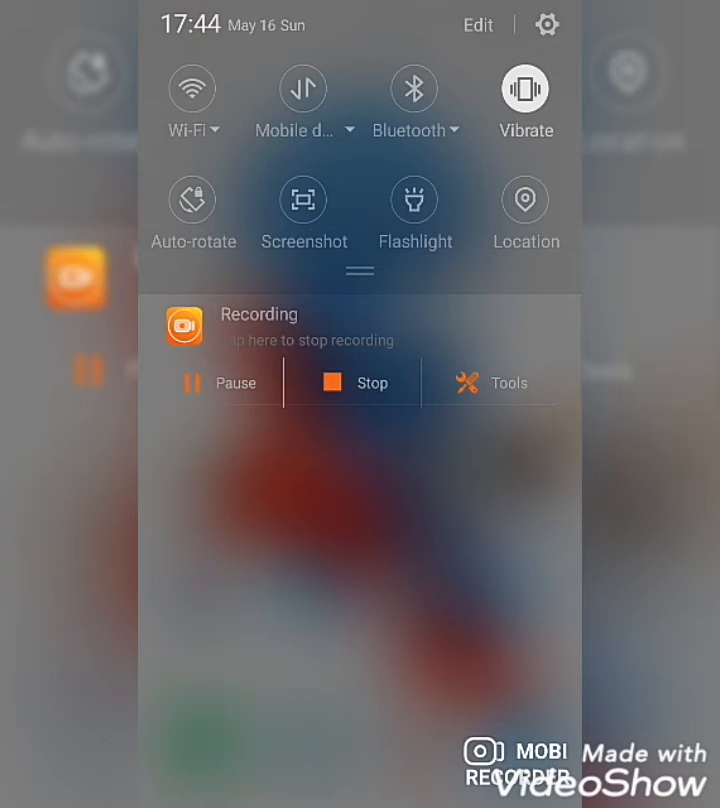
{"action": "left_click", "coordinate": [302, 90]}
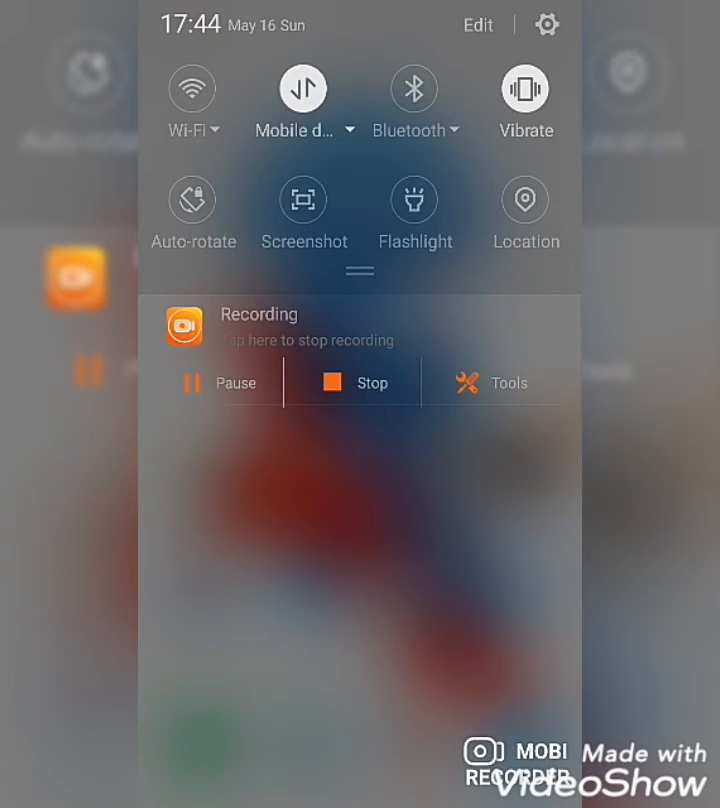